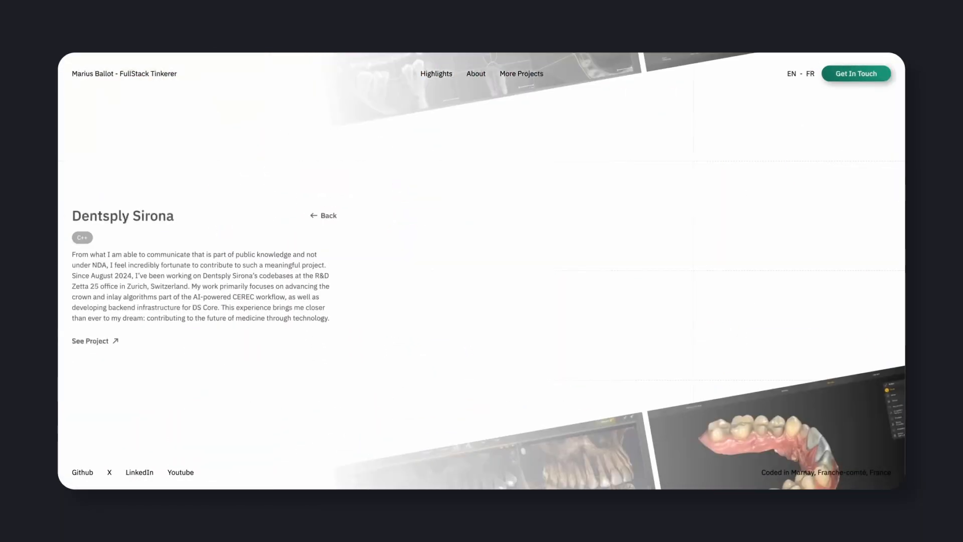
- Switch from the Dentsply Sirona project page to the GSAP docs Getting Started page
left_click(475, 73)
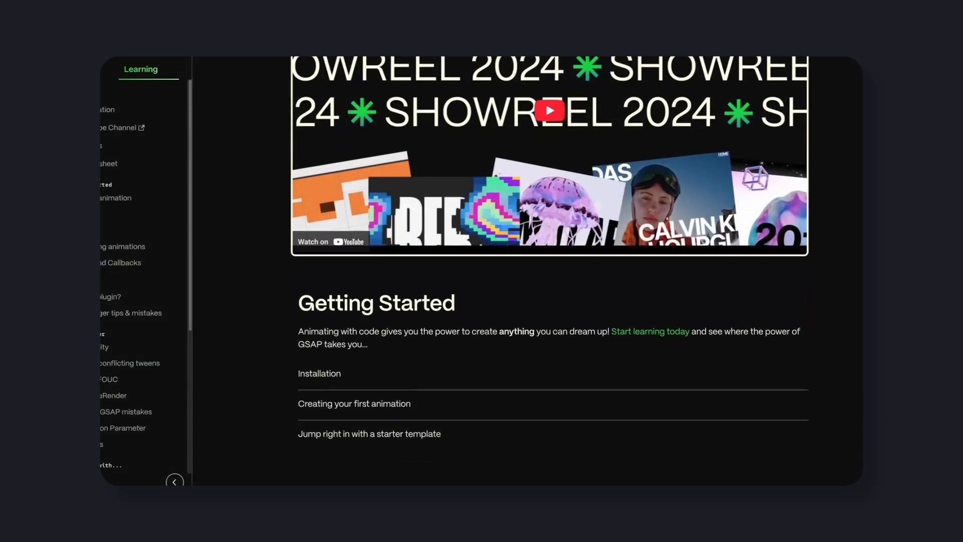
- Scroll through the GSAP docs before moving to the Catmull–Rom spline Wikipedia article
scroll("down", 3)
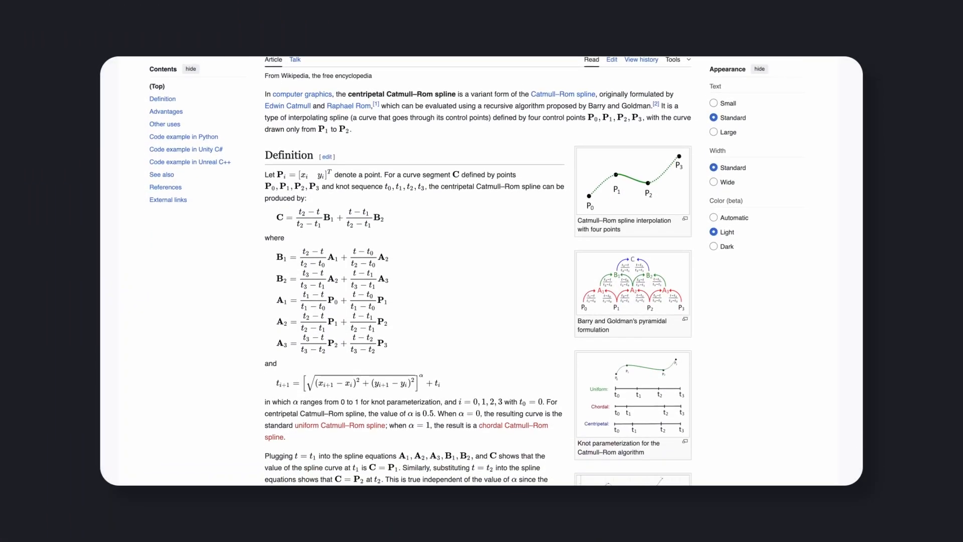
- Scroll the Catmull–Rom spline article before returning to the portfolio Highlights card deck
scroll("down", 3)
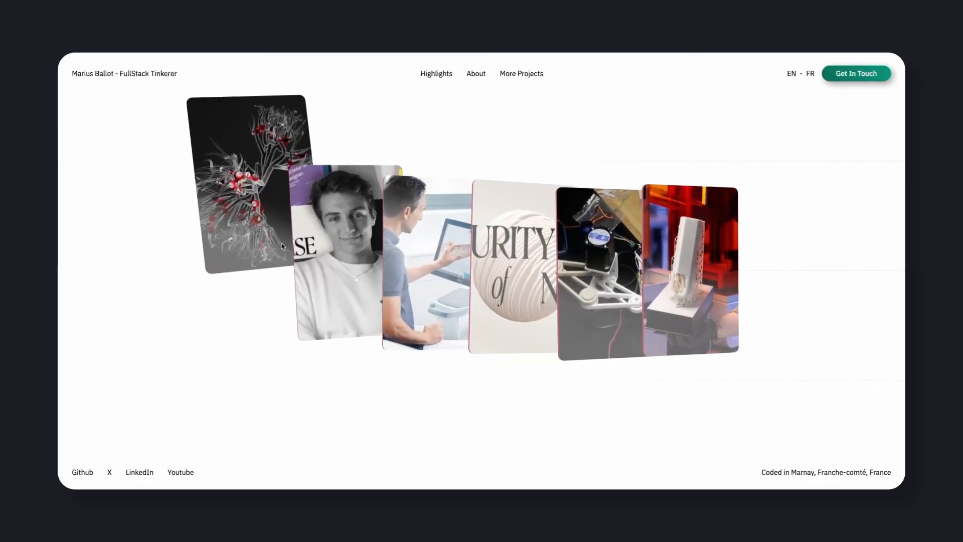
- Select a card in the Highlights deck before showing the SceneManager WebGL renderer source
left_click(246, 184)
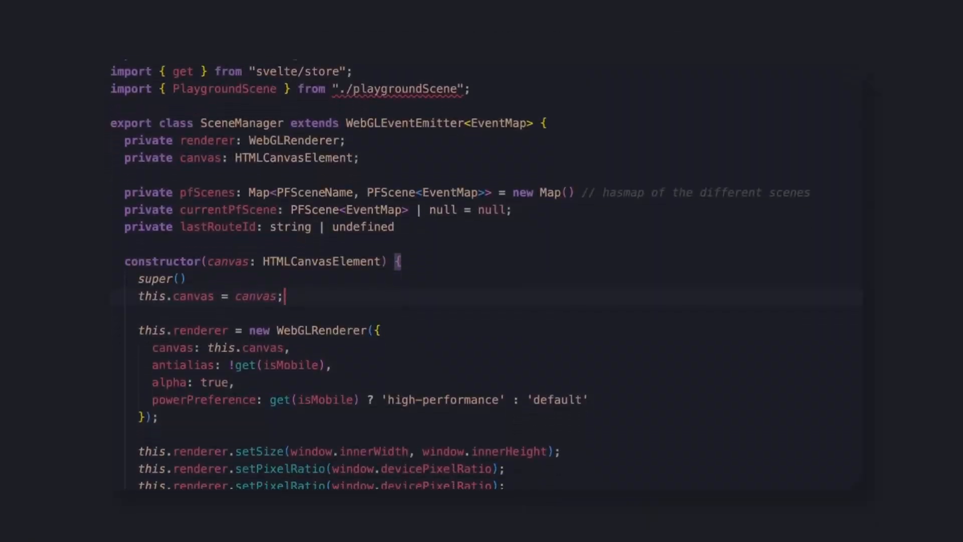
- Scroll the SceneManager class code before showing the More Projects list in the browser
scroll("down", 3)
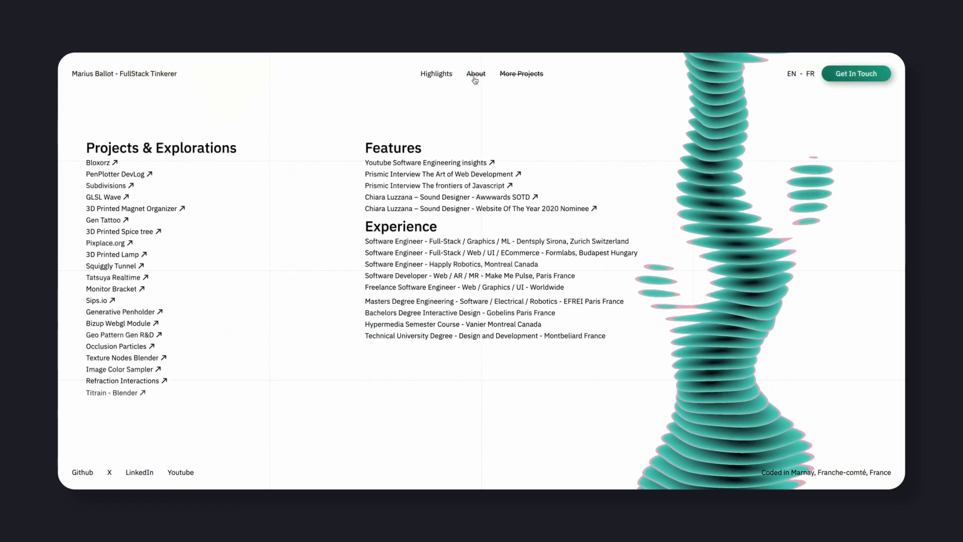
- Return to the Highlights card deck via the nav bar, glancing at TextureManager code and Zustand docs
left_click(476, 73)
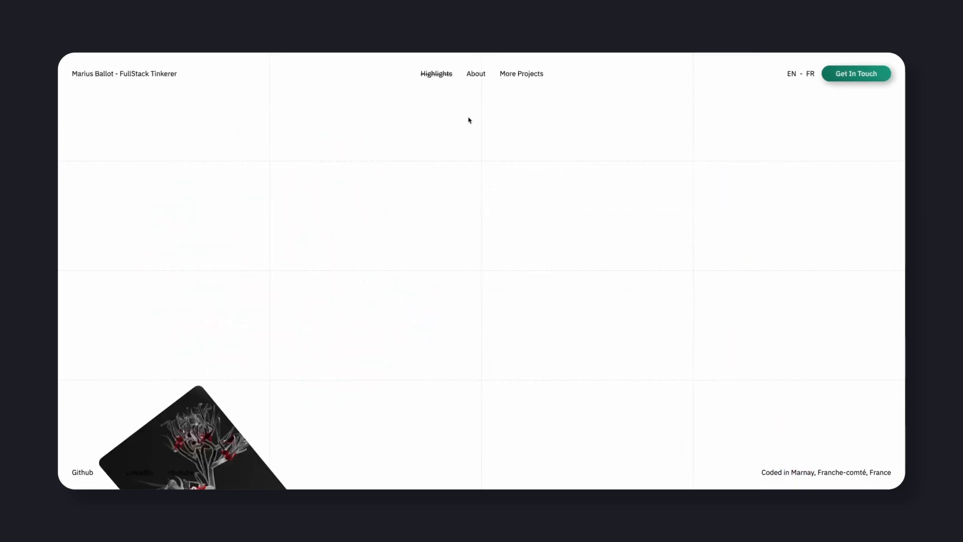
left_click(475, 73)
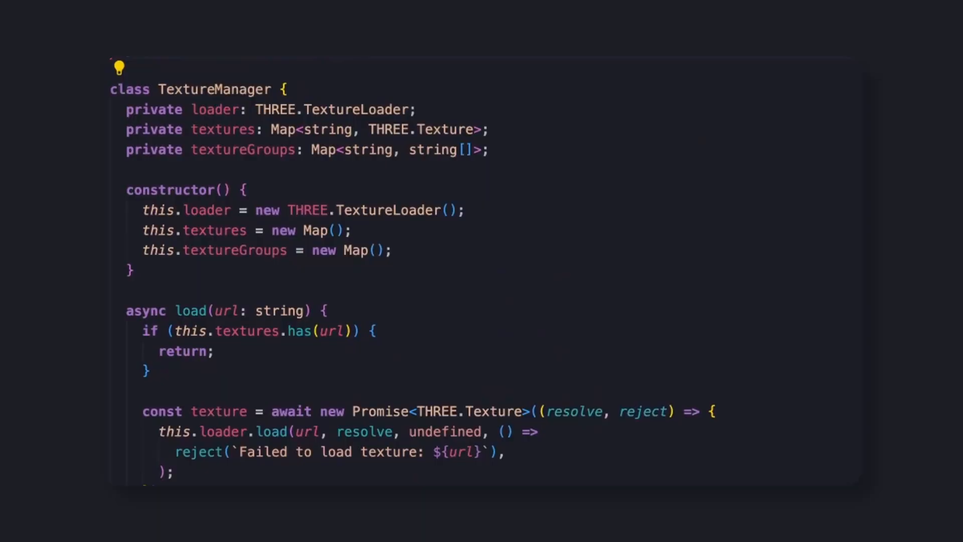
double_click(213, 89)
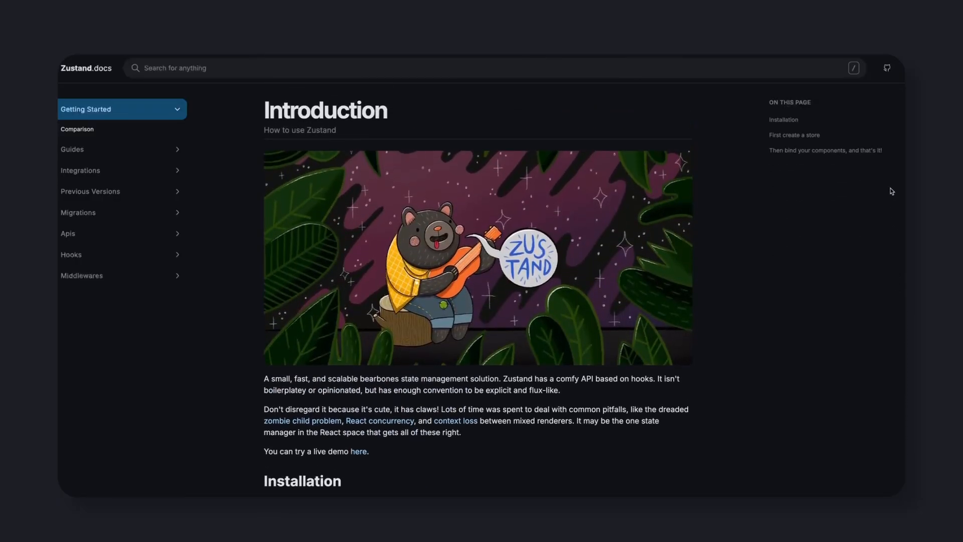
double_click(321, 130)
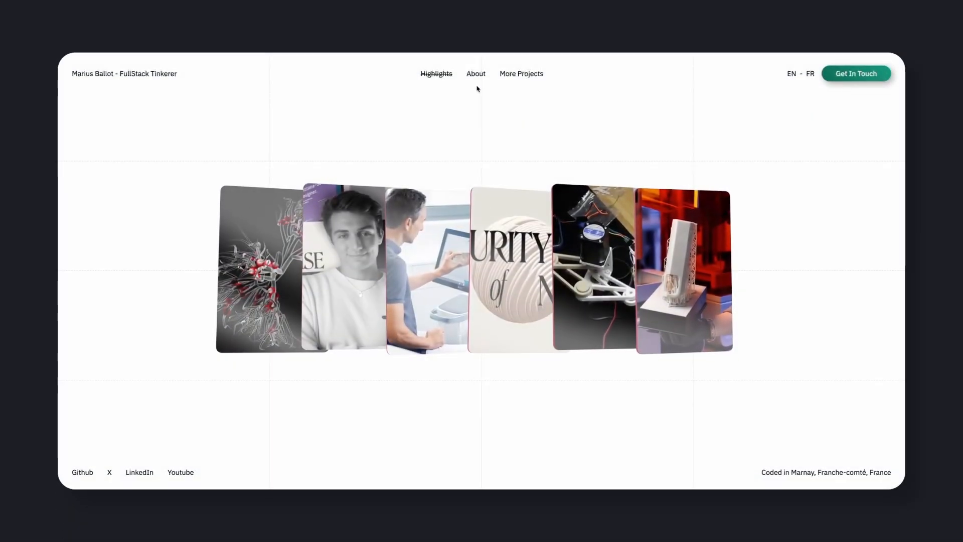
- Browse the Highlights card deck before showing the French aboutText.ts content file
left_click(521, 73)
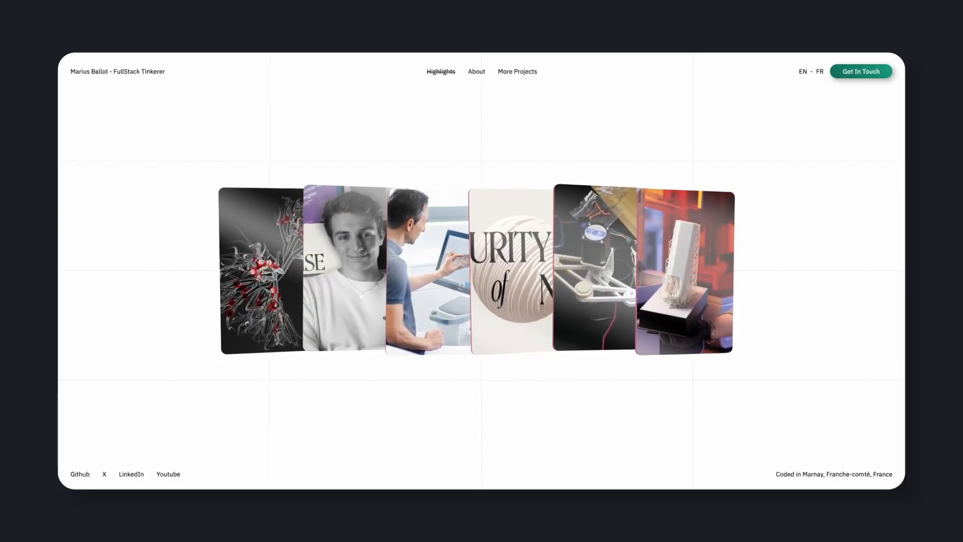
scroll("down", 3)
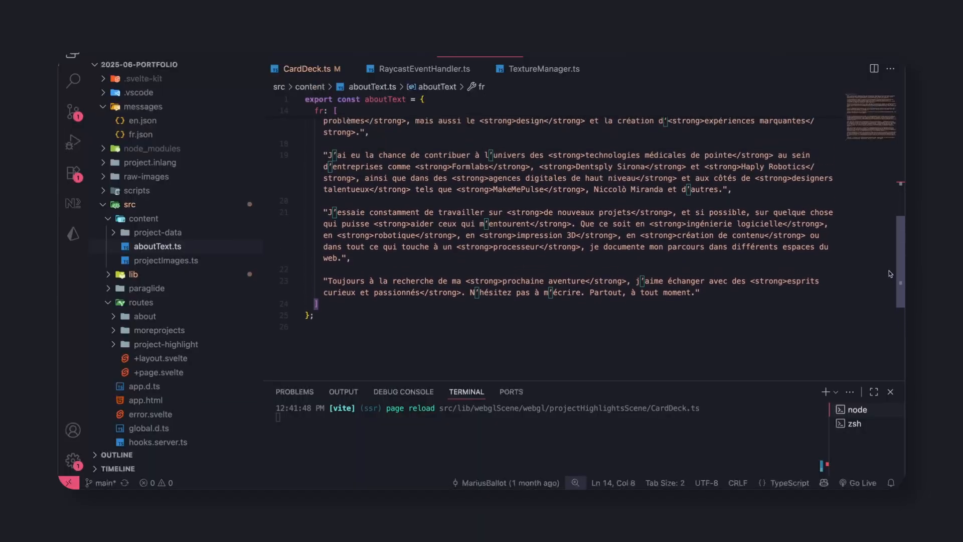
- Go from the Highlights page to the More Projects list via the navigation bar
left_click(164, 204)
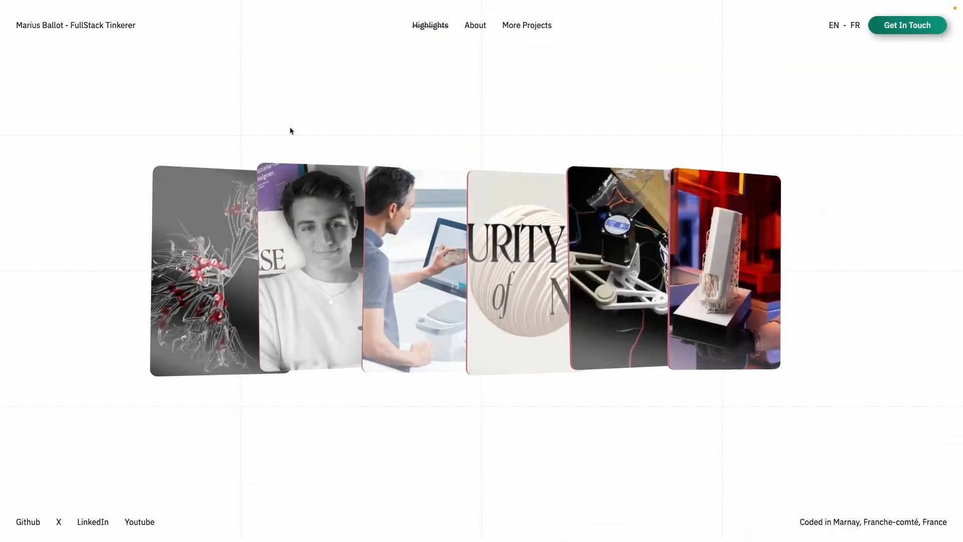
left_click(526, 25)
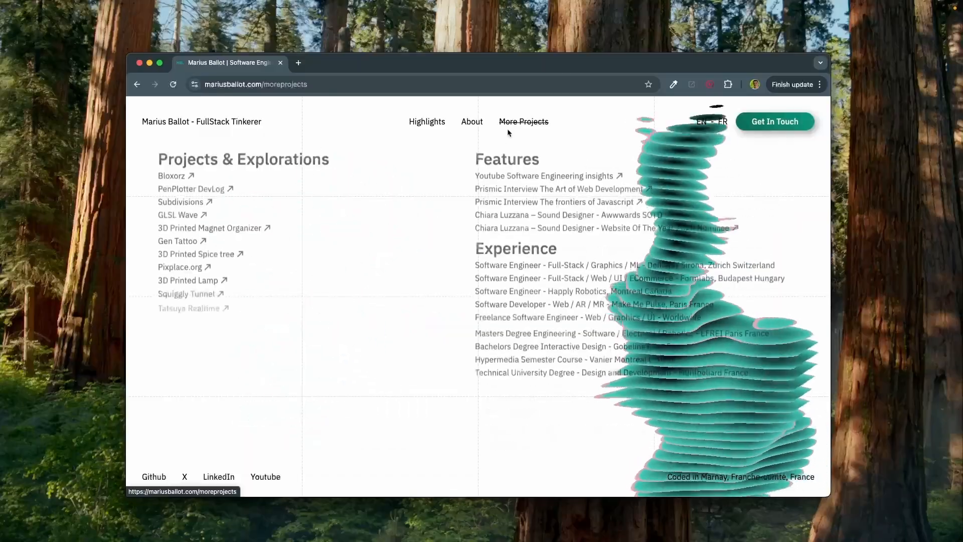